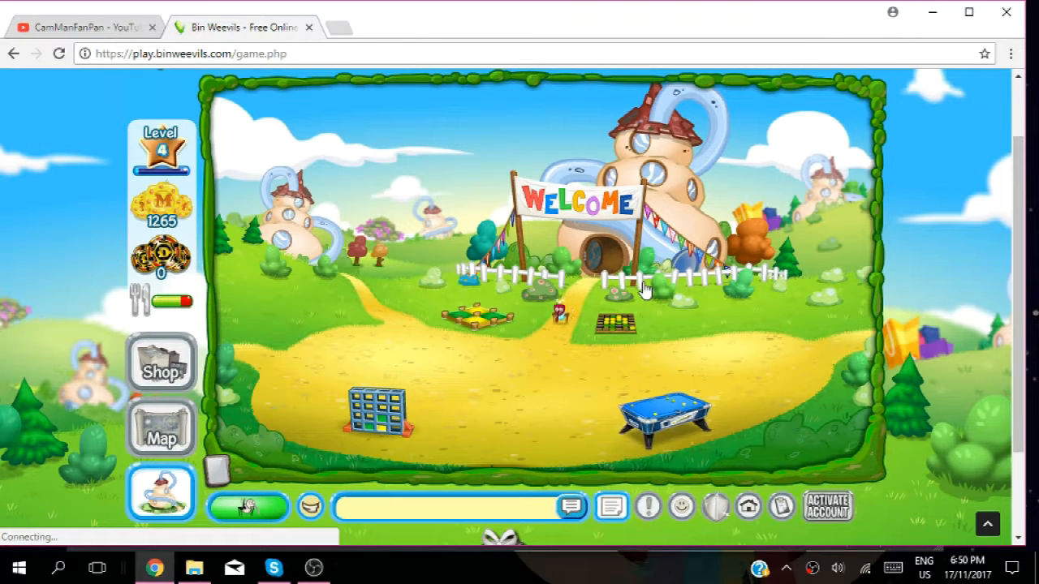
Walk the weevil down the path and over to the 2 Ball pool table.
{"action": "left_click", "coordinate": [516, 446]}
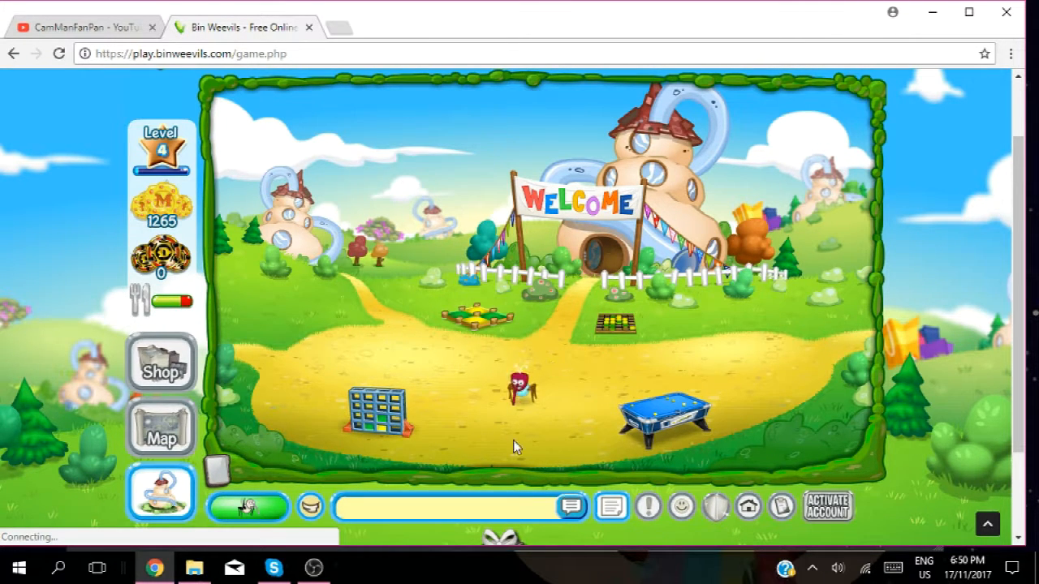
{"action": "left_click", "coordinate": [386, 316]}
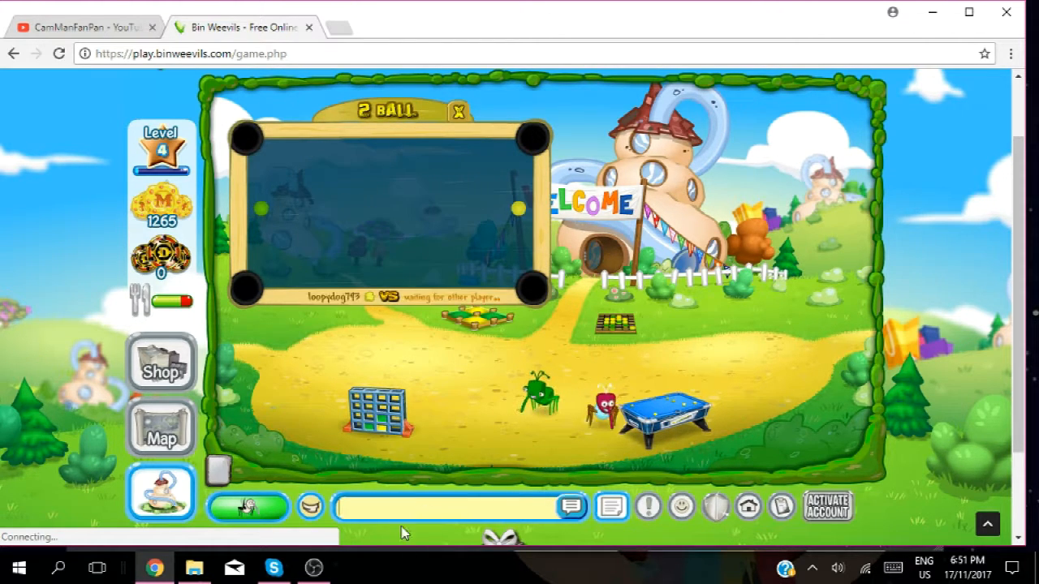
Send a 'play' chat message asking another player to join the game.
{"action": "type", "text": "play"}
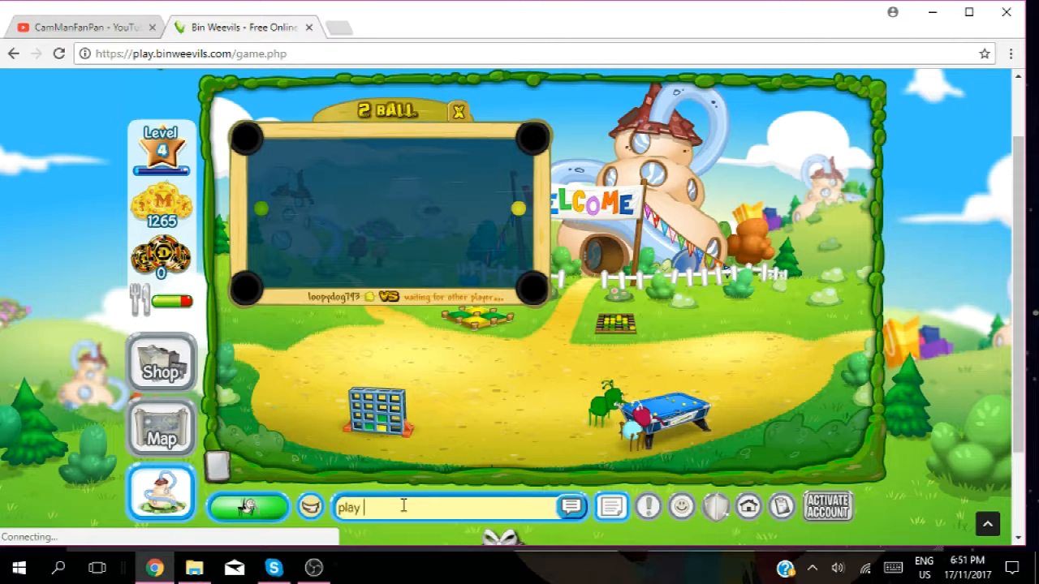
{"action": "key", "text": "Return"}
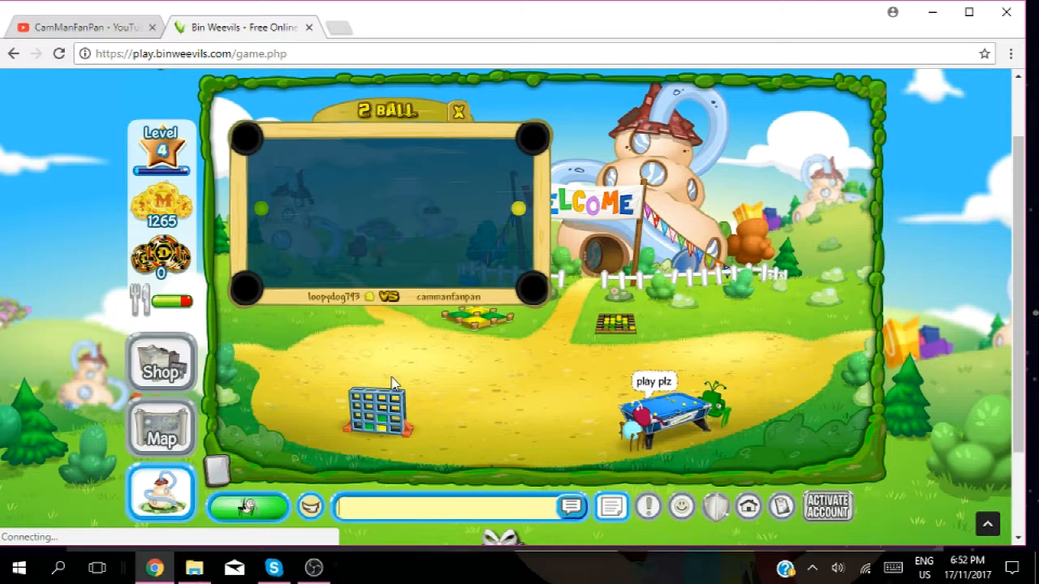
{"action": "mouse_move", "coordinate": [309, 214]}
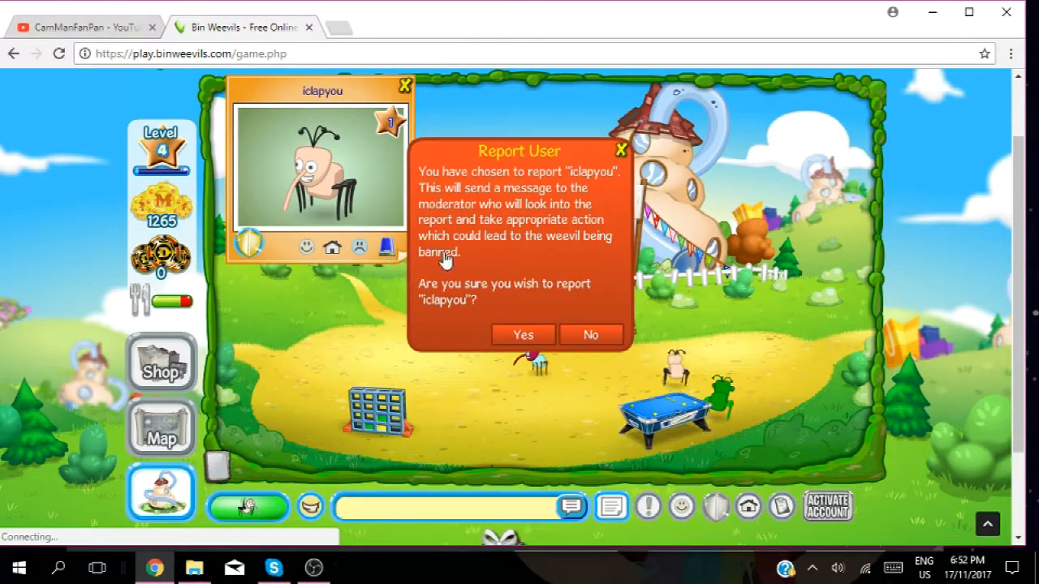
Confirm the report and add the comment 'he is so clapped'.
{"action": "left_click", "coordinate": [523, 334]}
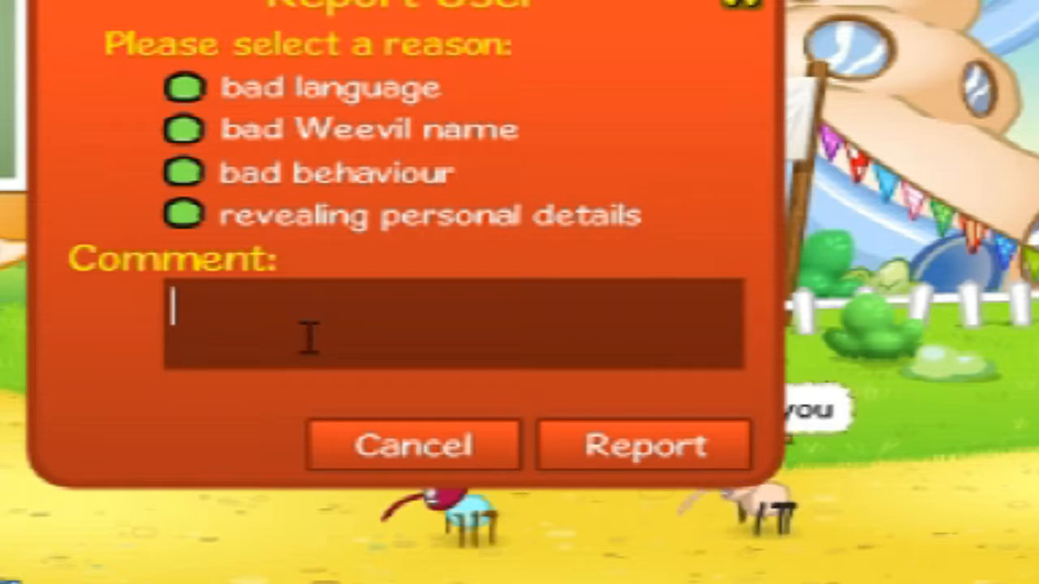
{"action": "type", "text": "he is so"}
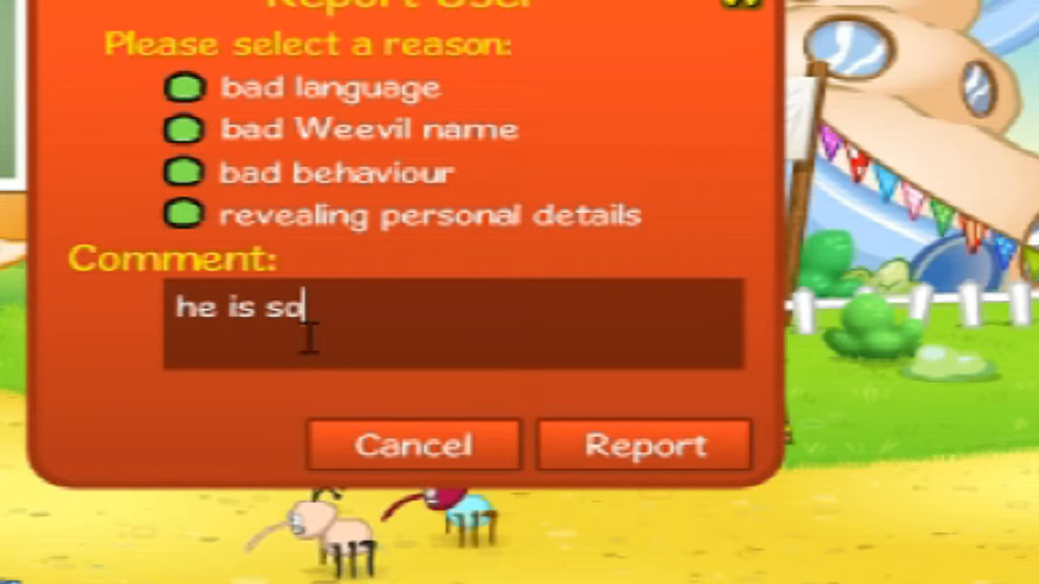
{"action": "type", "text": "clapped"}
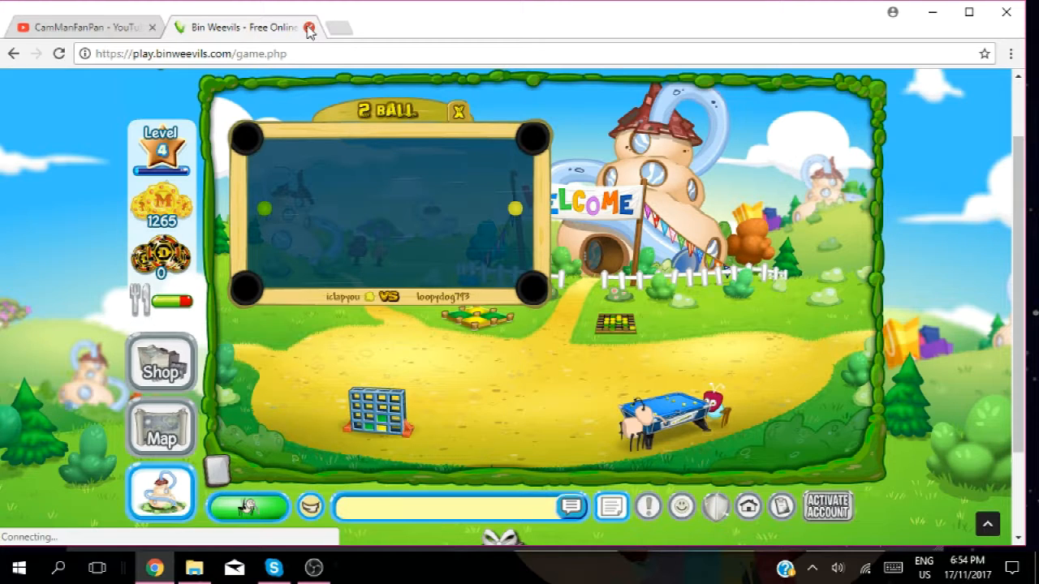
Leave the game for the binweevils.com home page and look through the news.
{"action": "left_click", "coordinate": [458, 111]}
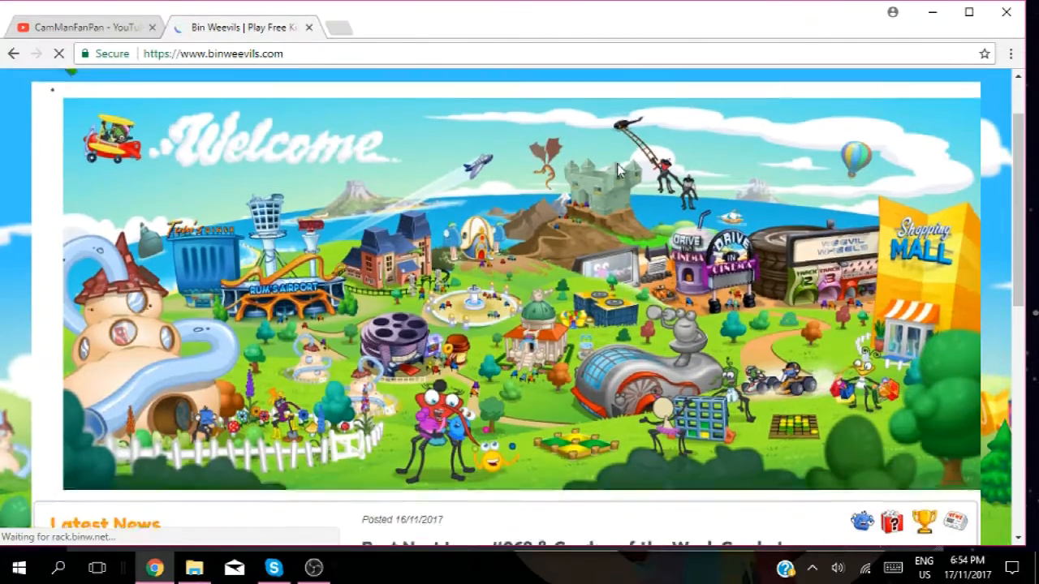
{"action": "scroll", "scroll_direction": "down", "scroll_amount": 3}
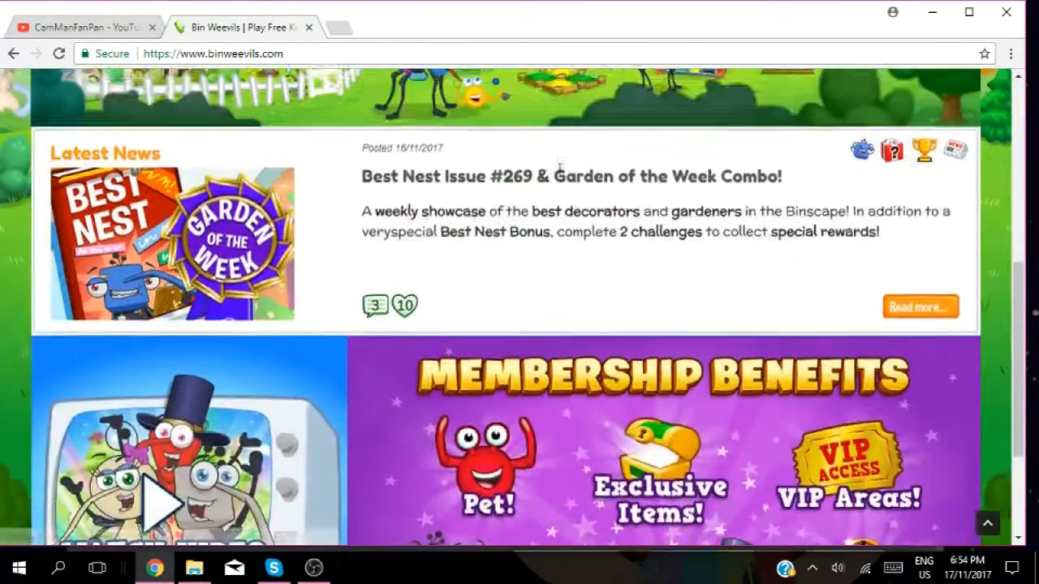
{"action": "scroll", "scroll_direction": "up", "scroll_amount": 3}
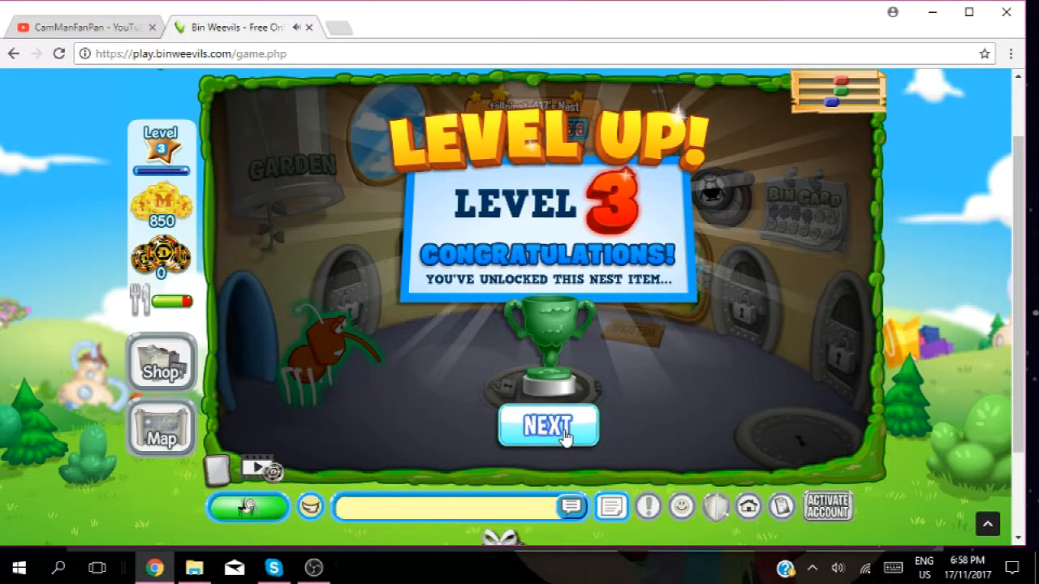
Dismiss the Level 3 congratulations screen with NEXT.
{"action": "left_click", "coordinate": [547, 425]}
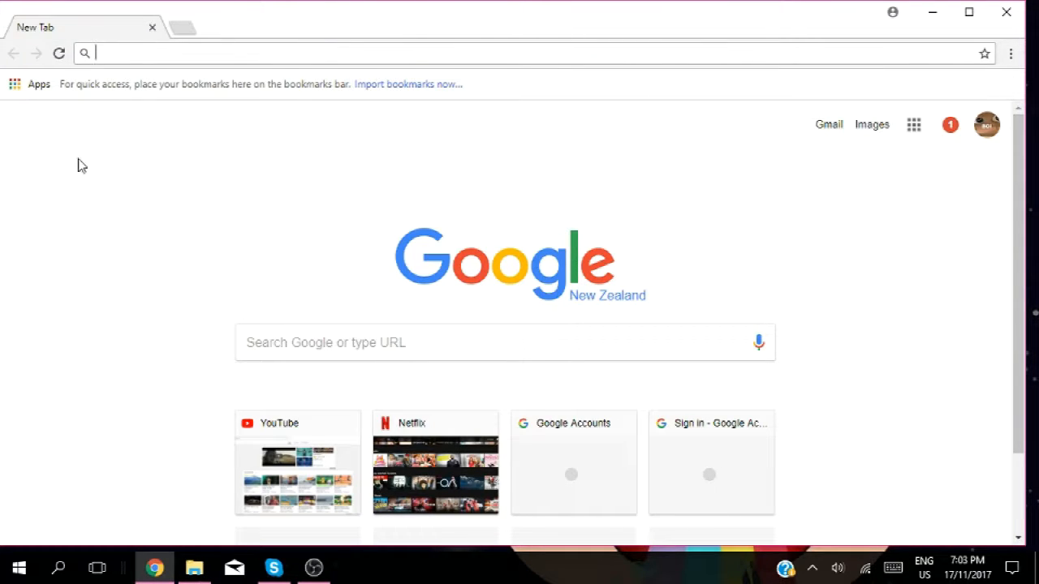
{"action": "mouse_move", "coordinate": [26, 170]}
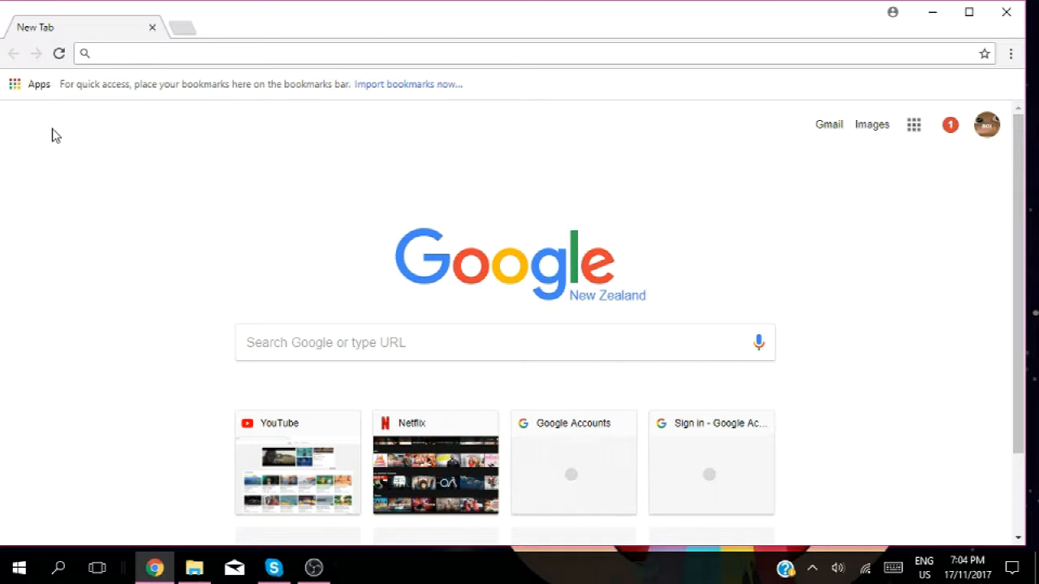
Search Google for 'binweevils' and open the Play Bin Weevils result.
{"action": "type", "text": "binweevils"}
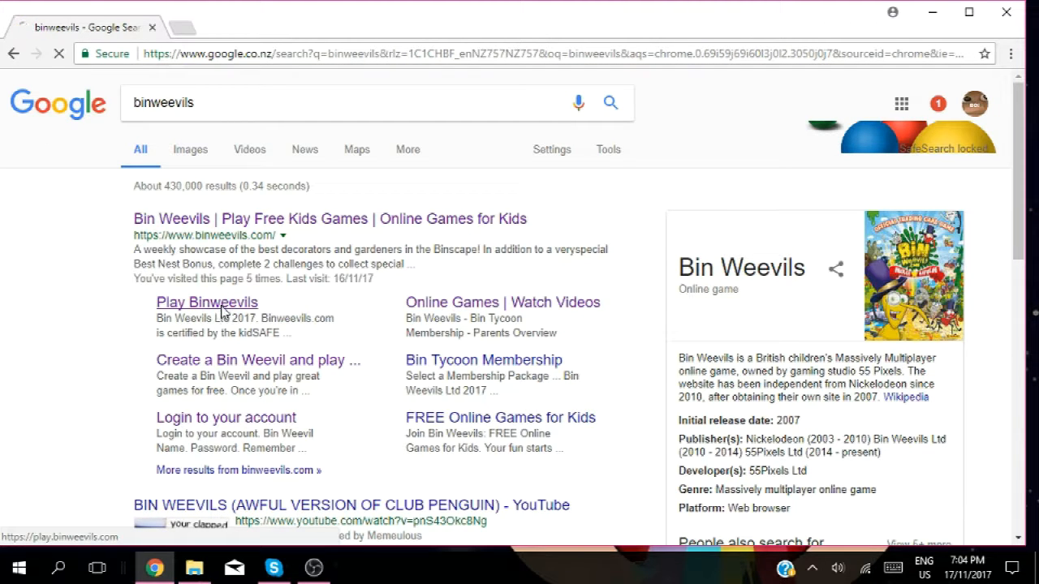
{"action": "left_click", "coordinate": [226, 417]}
{"action": "type", "text": "ta"}
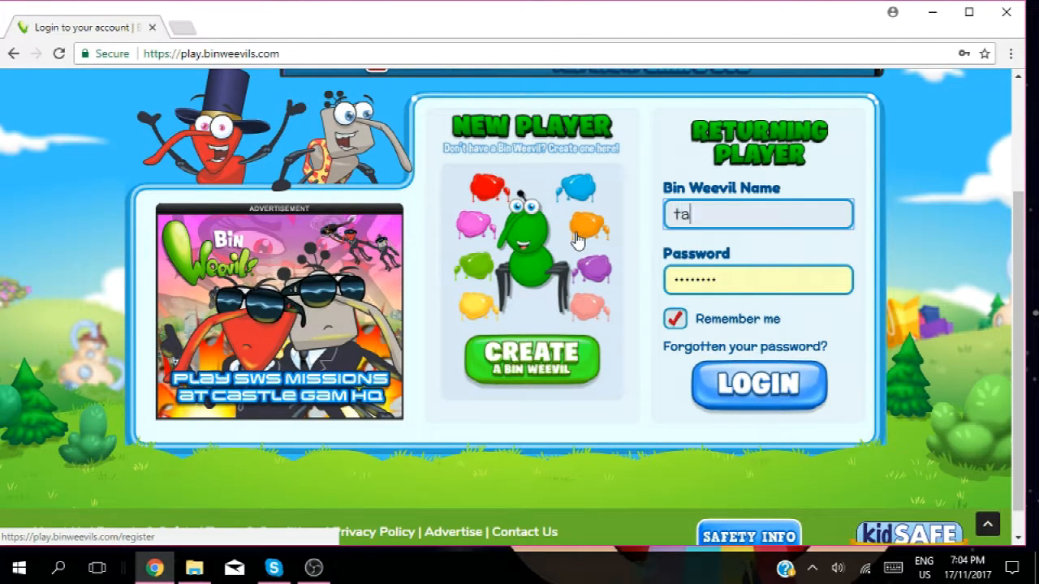
Enter the weevil name 'tall47pirate' in the Returning Player login form.
{"action": "type", "text": "llp"}
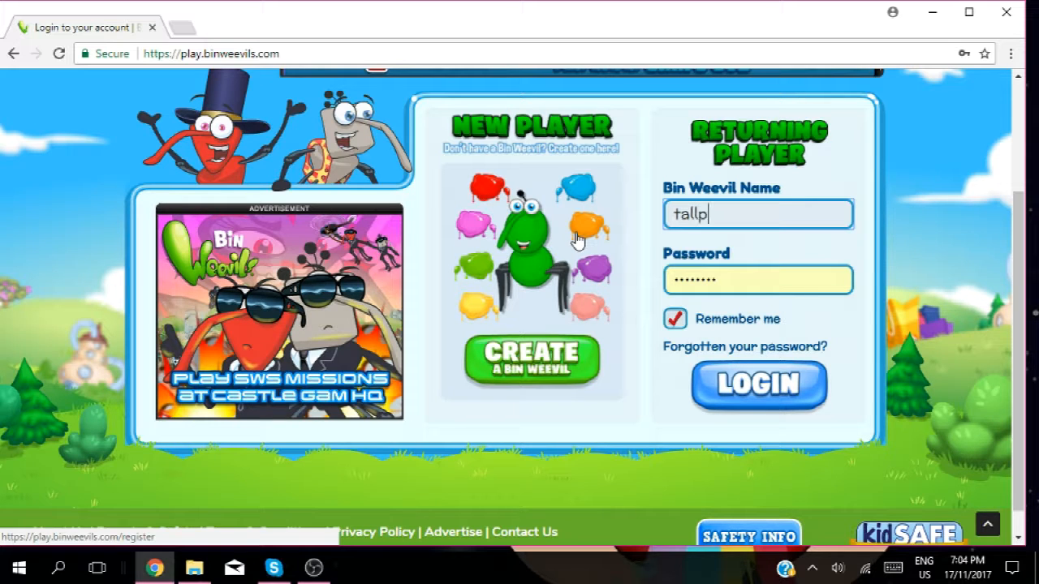
{"action": "type", "text": "irate"}
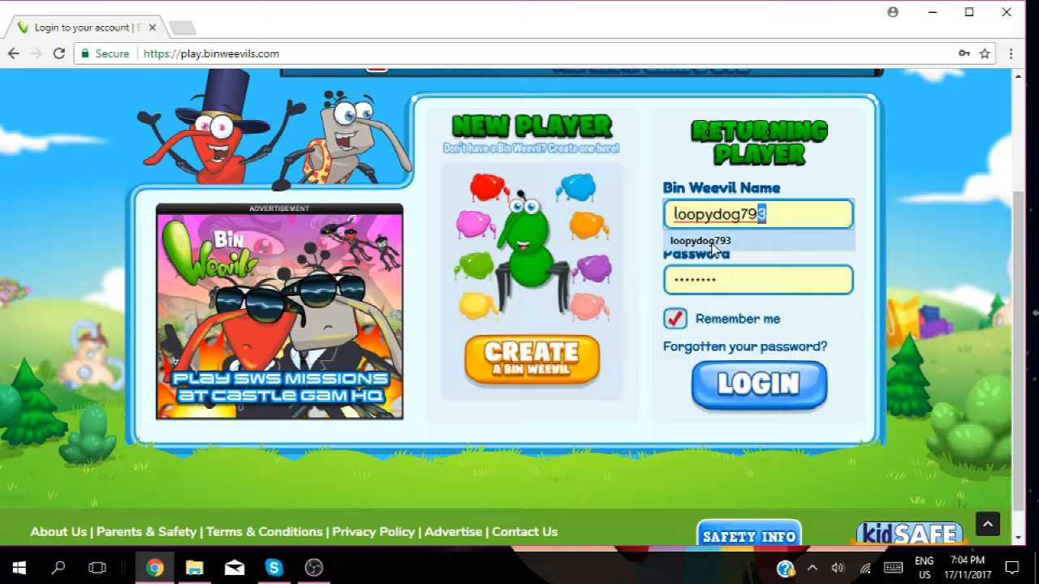
{"action": "type", "text": "tall47pirate"}
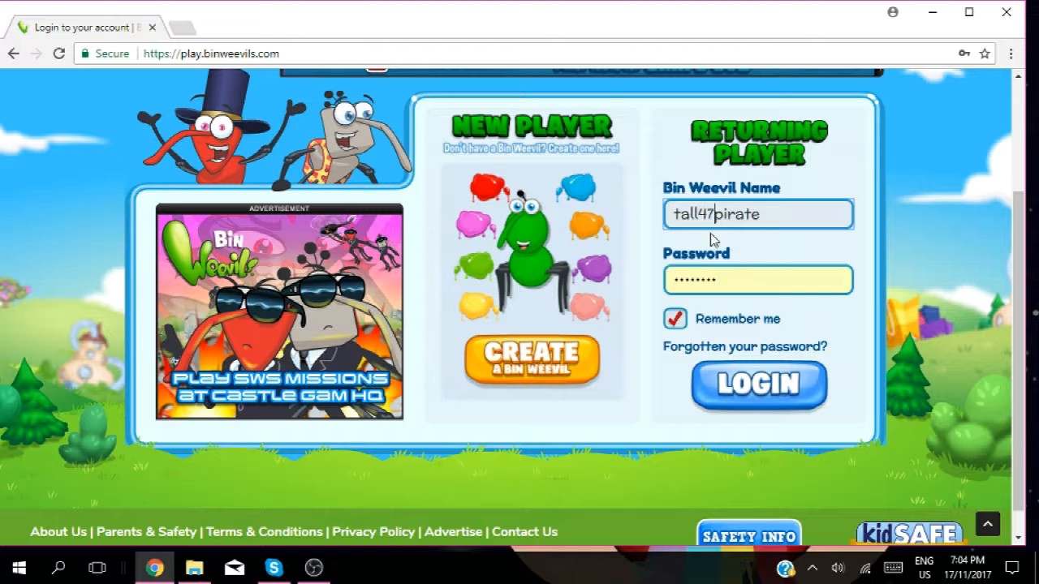